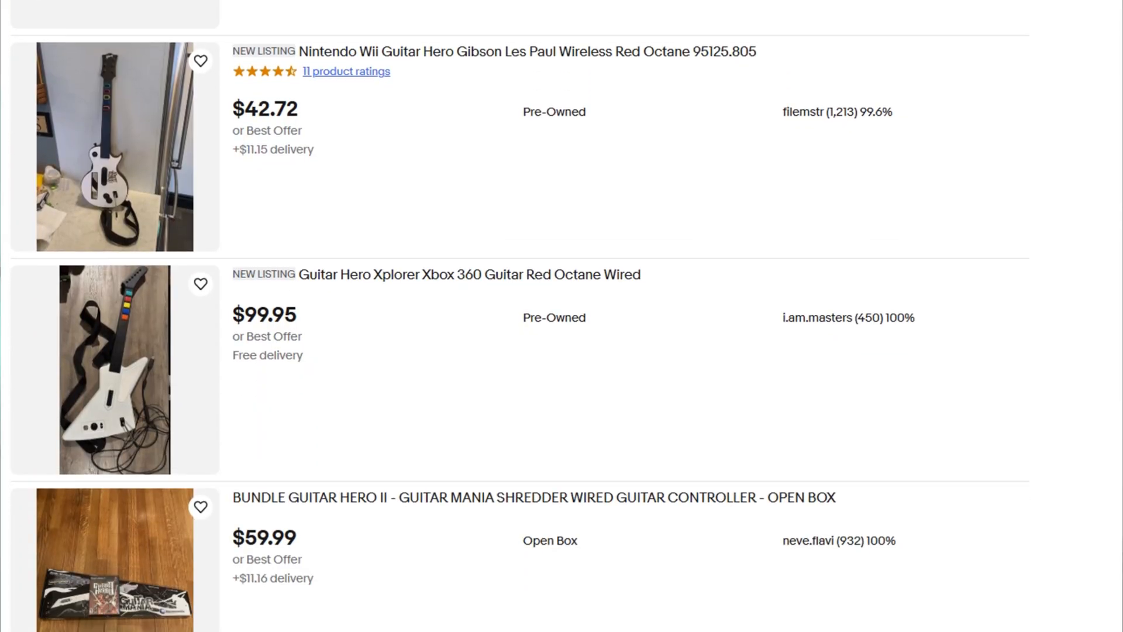
Save the controller configuration and review Windows Controller Mode set to XInput.
scroll("down", 3)
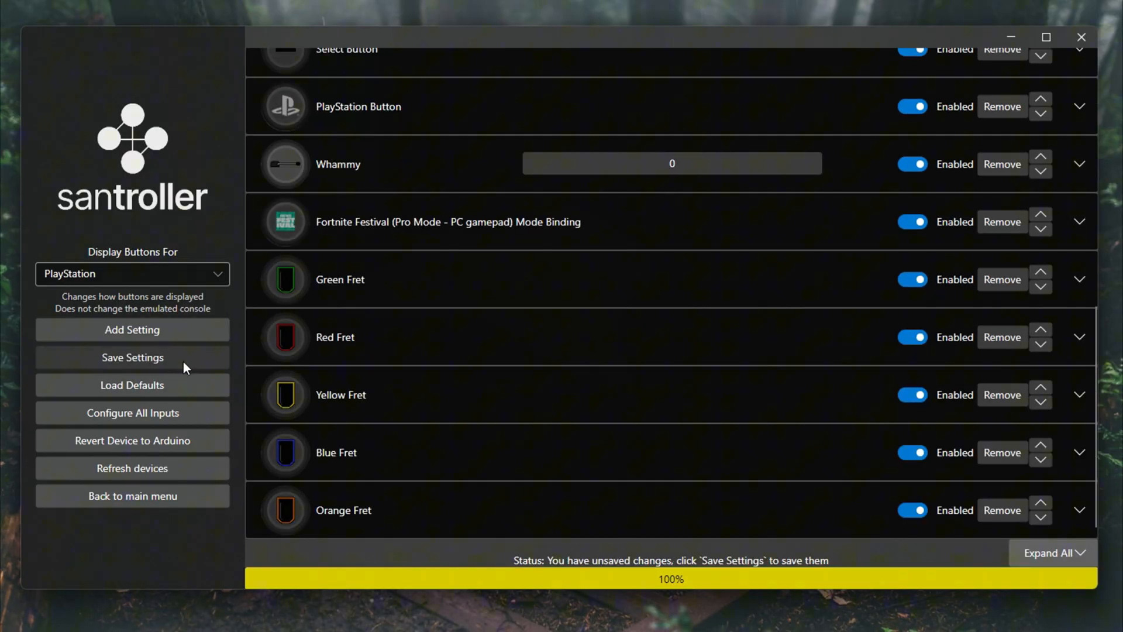
left_click(132, 358)
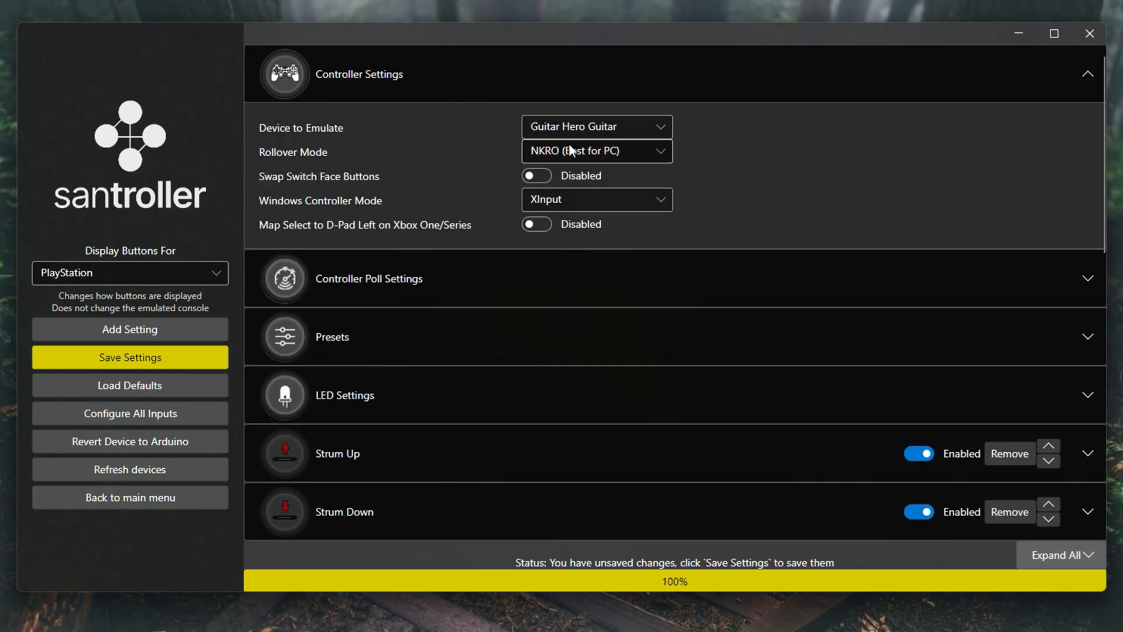
left_click(597, 200)
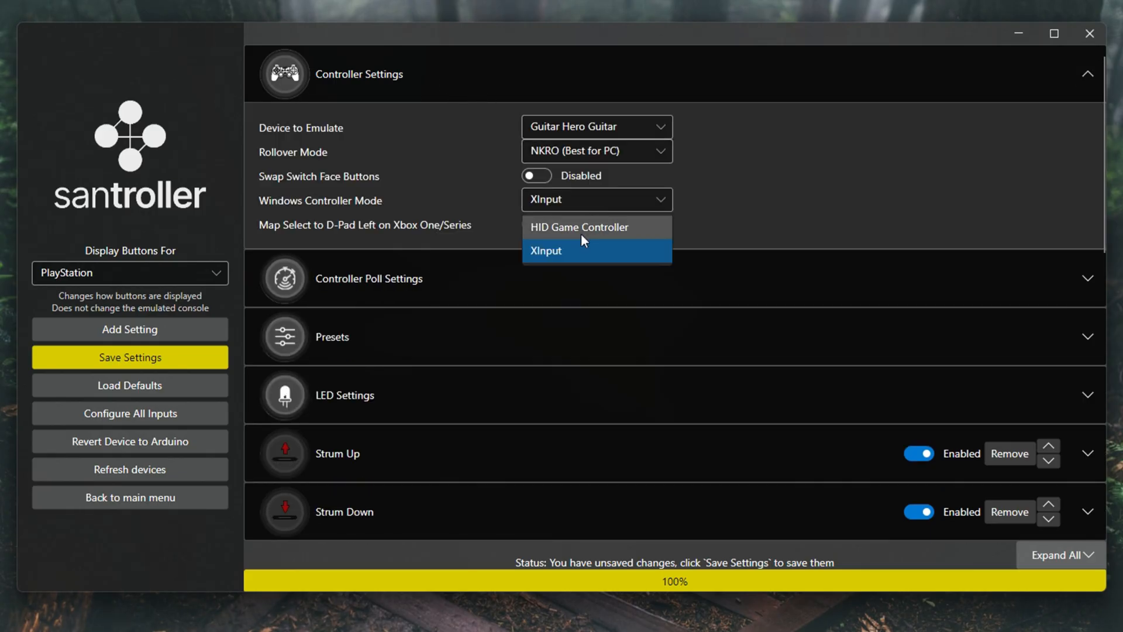